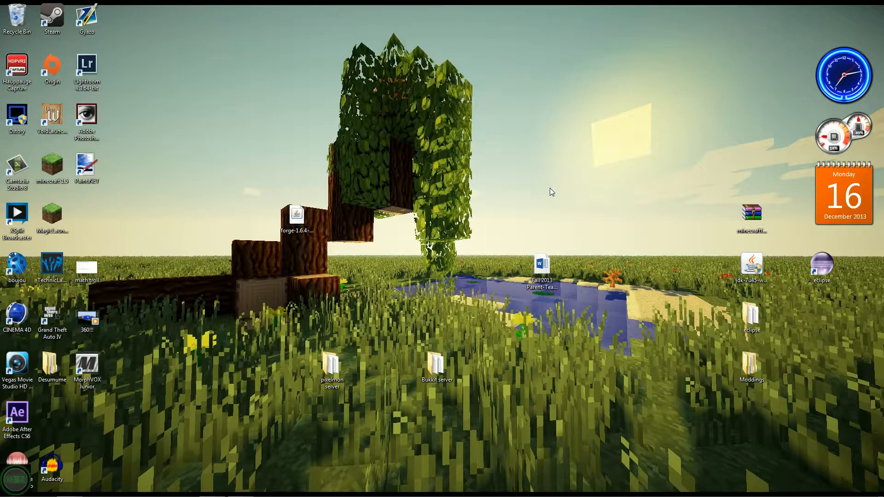
mouse_move(172, 386)
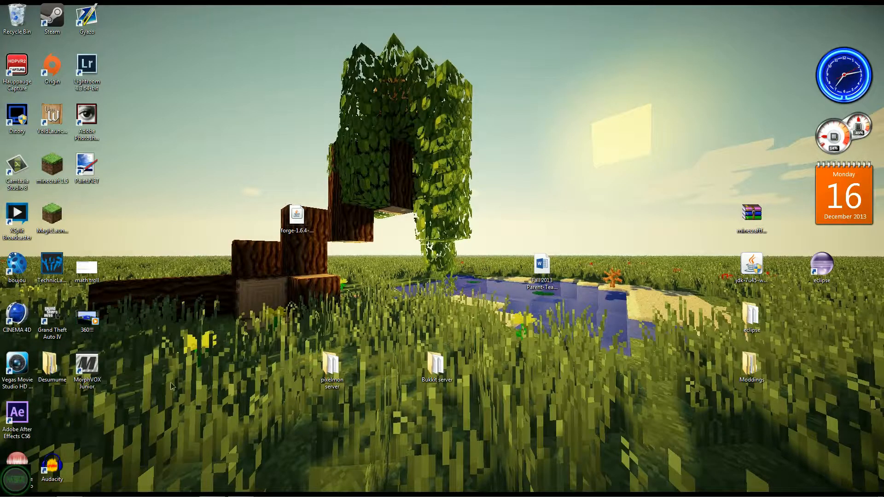
mouse_move(199, 362)
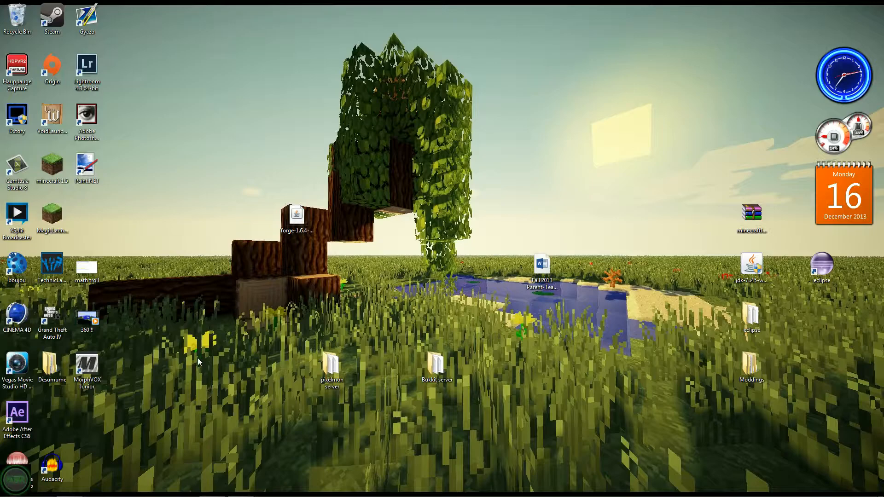
mouse_move(531, 186)
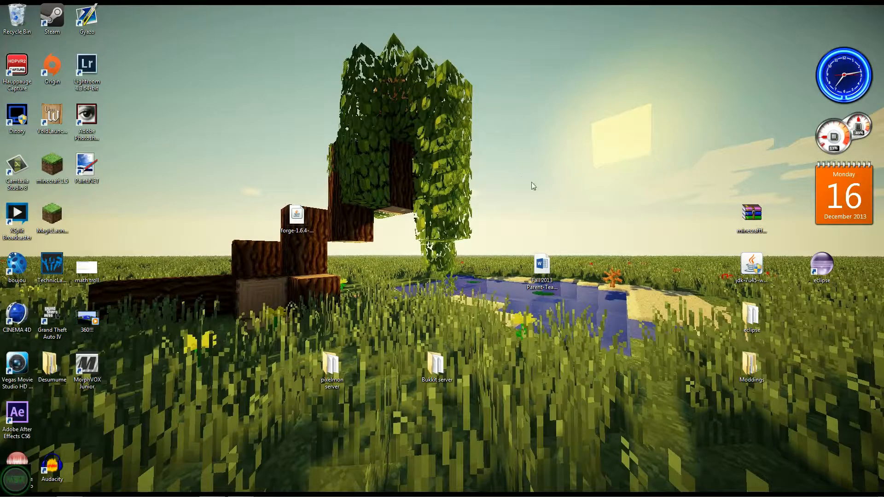
mouse_move(392, 241)
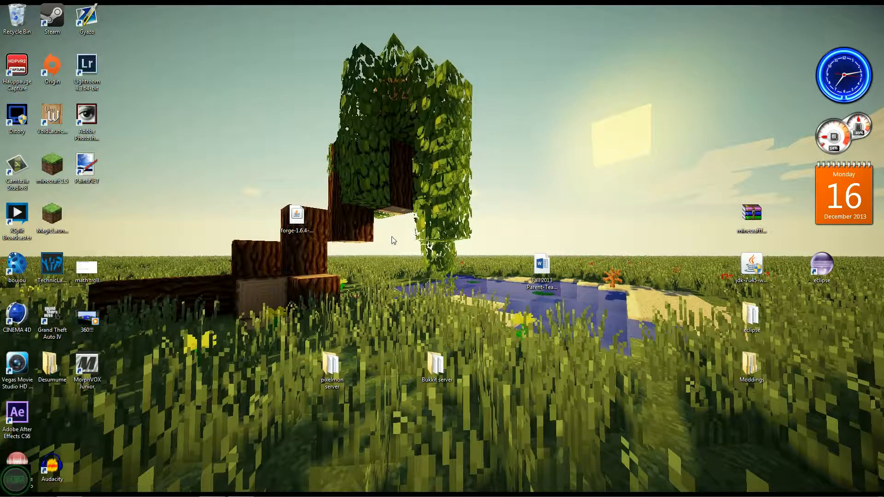
- Create a new empty folder on the desktop for the server files
right_click(394, 240)
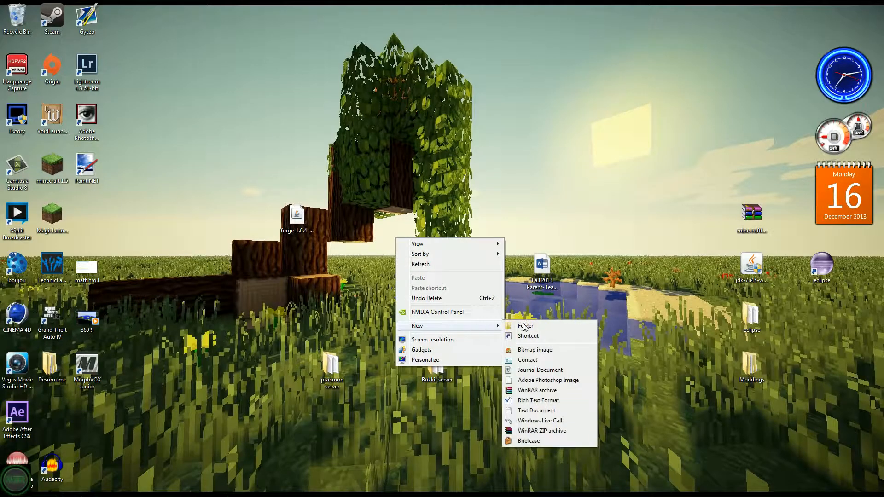
click(525, 326)
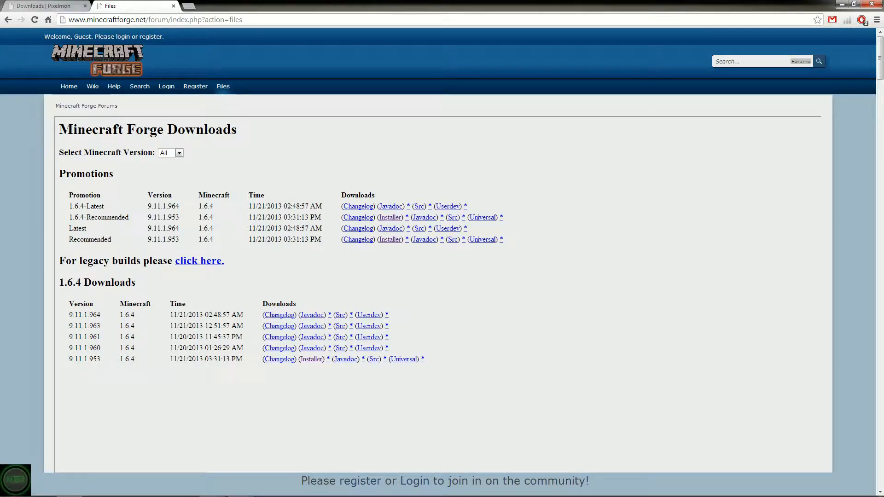
- Browse the Forge downloads page for the 1.6.4-Recommended installer
drag(68, 216, 265, 216)
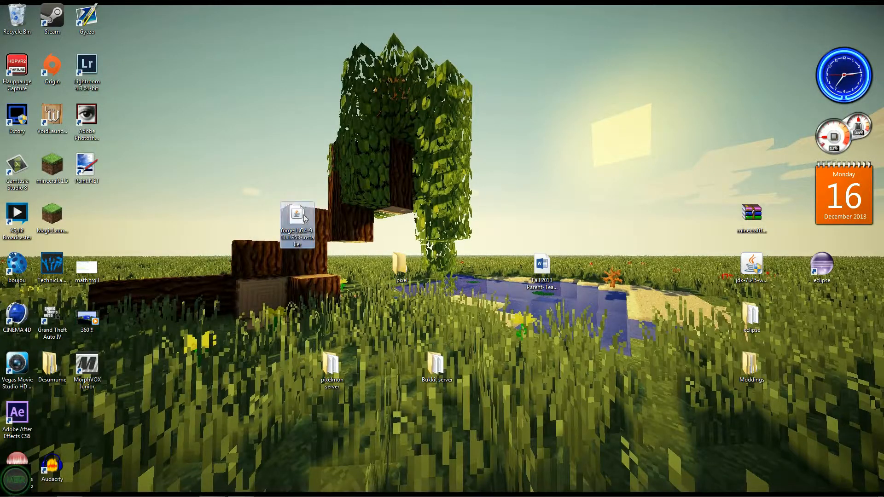
- Run the Forge 1.6.4 installer in server mode, targeting Desktop\pixel
double_click(296, 217)
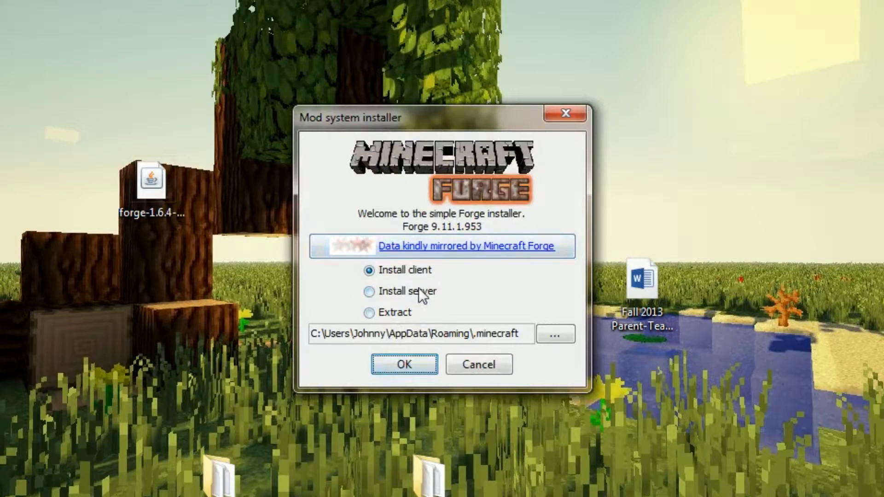
click(368, 292)
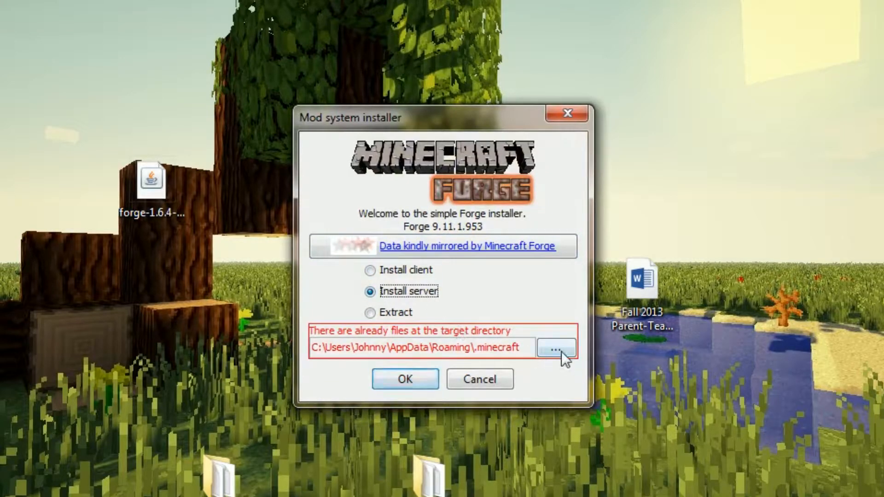
click(556, 348)
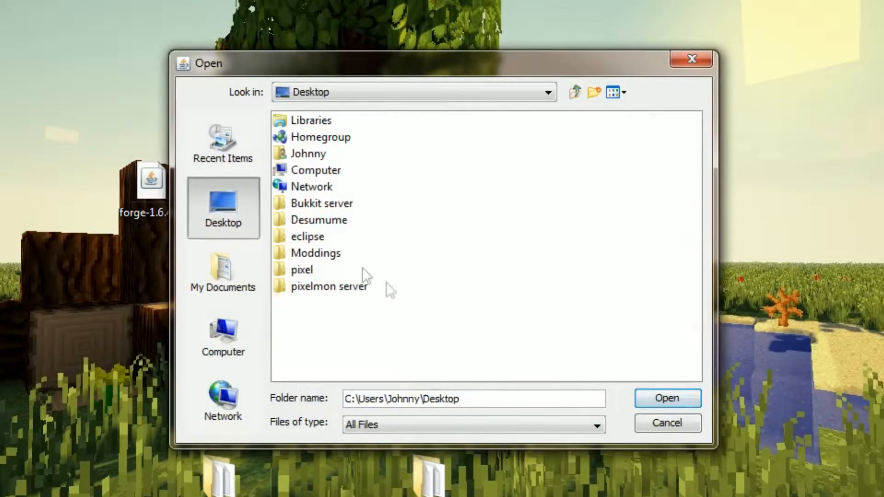
click(301, 270)
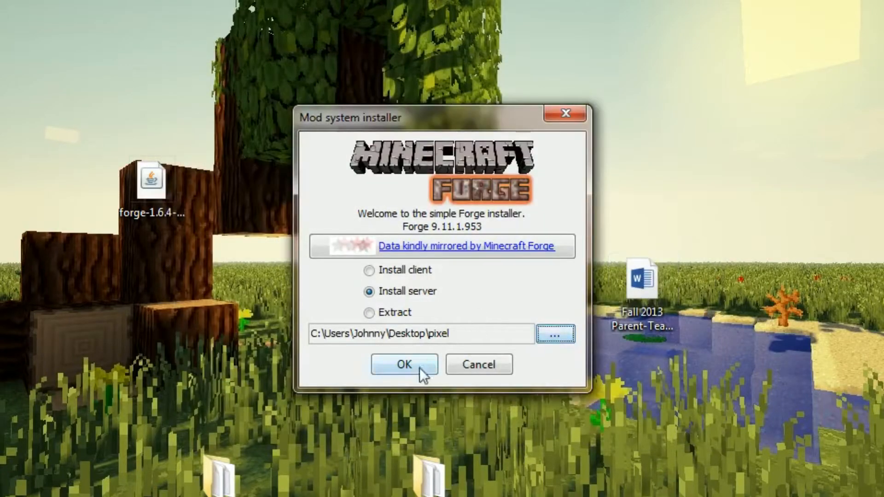
click(404, 364)
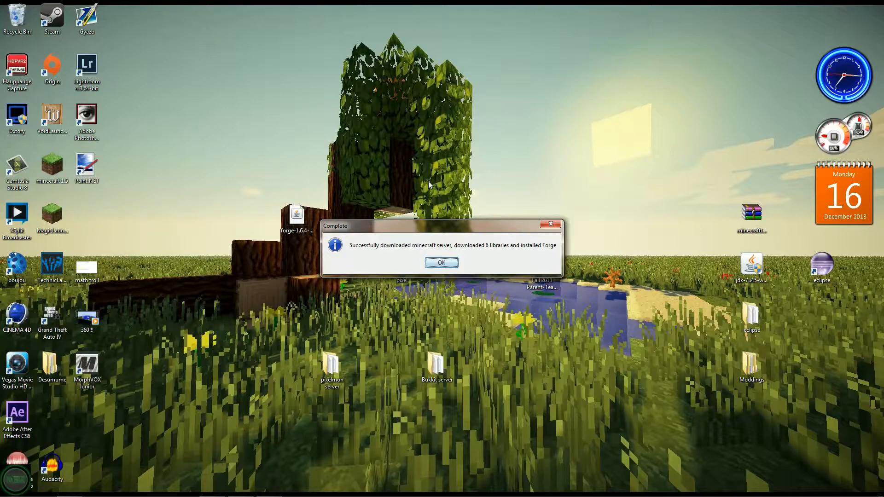
mouse_move(445, 175)
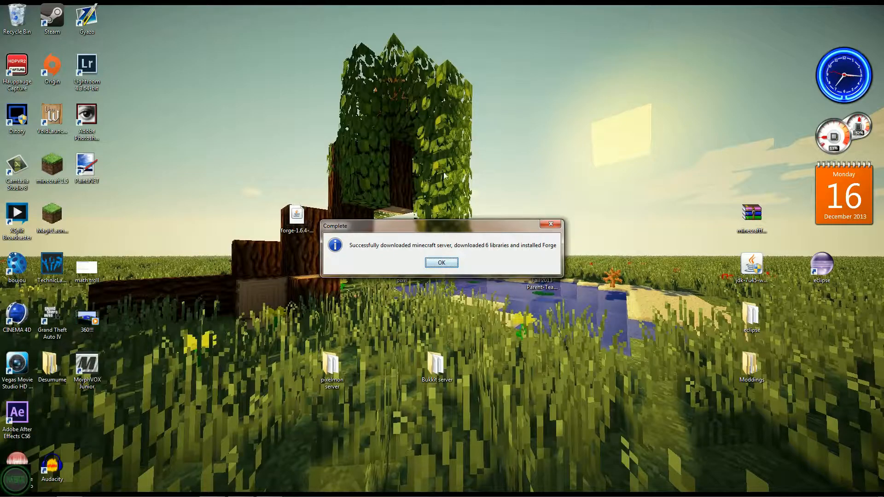
mouse_move(476, 250)
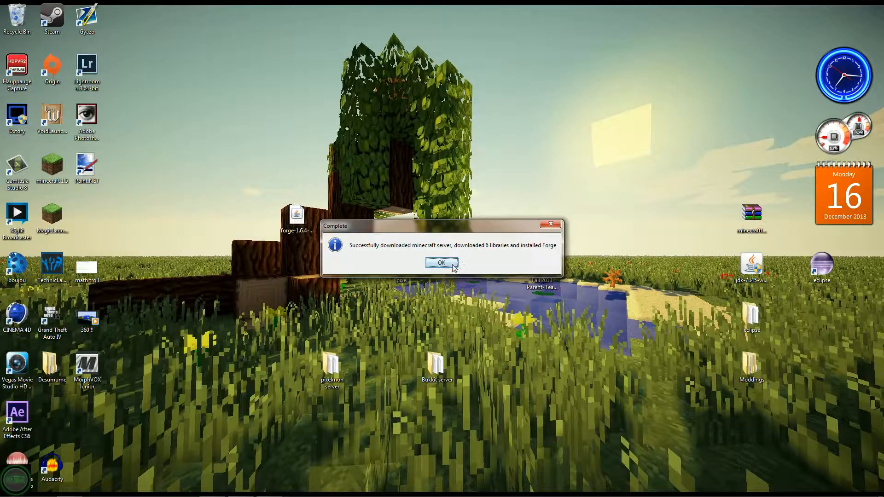
- Run the Forge universal server jar in pixel once, then stop it
click(441, 262)
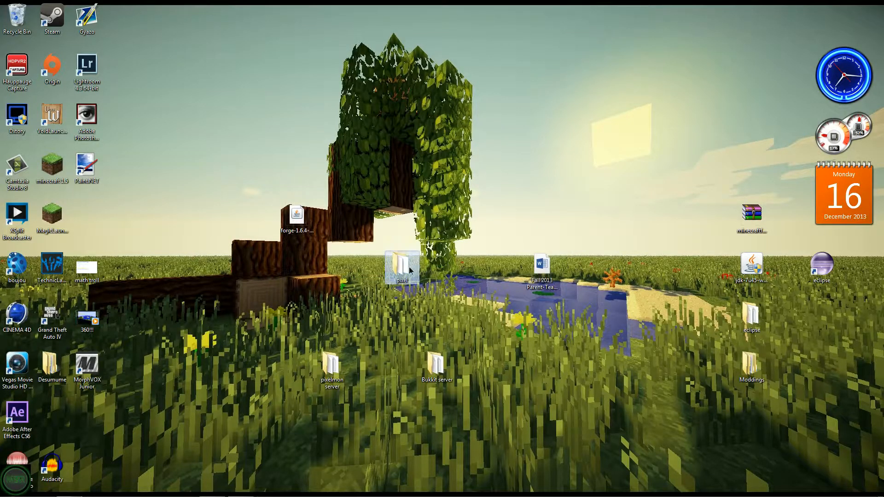
double_click(400, 265)
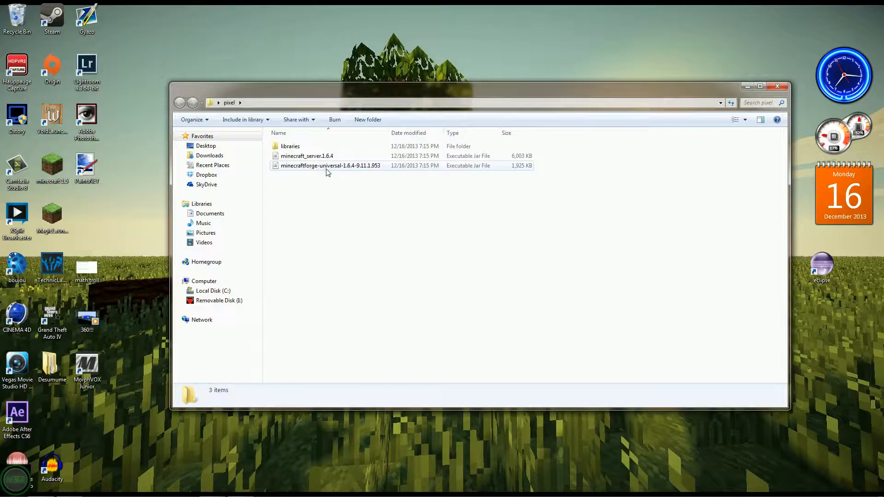
click(330, 166)
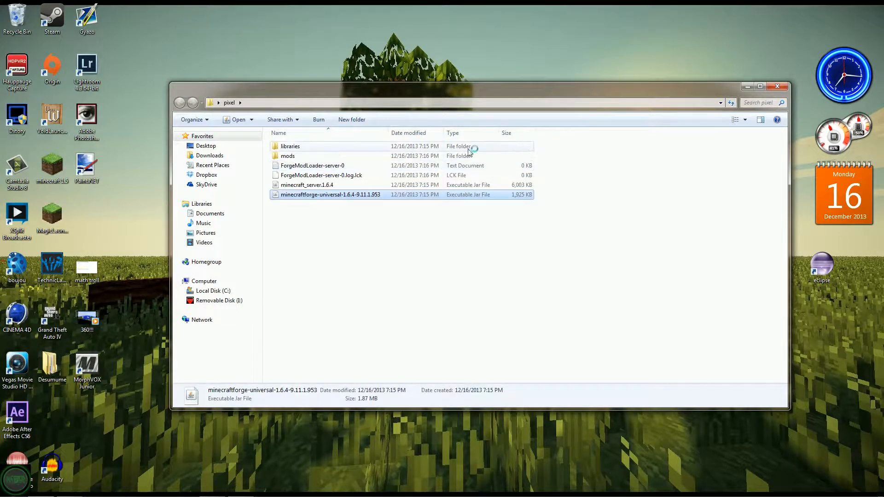
double_click(330, 195)
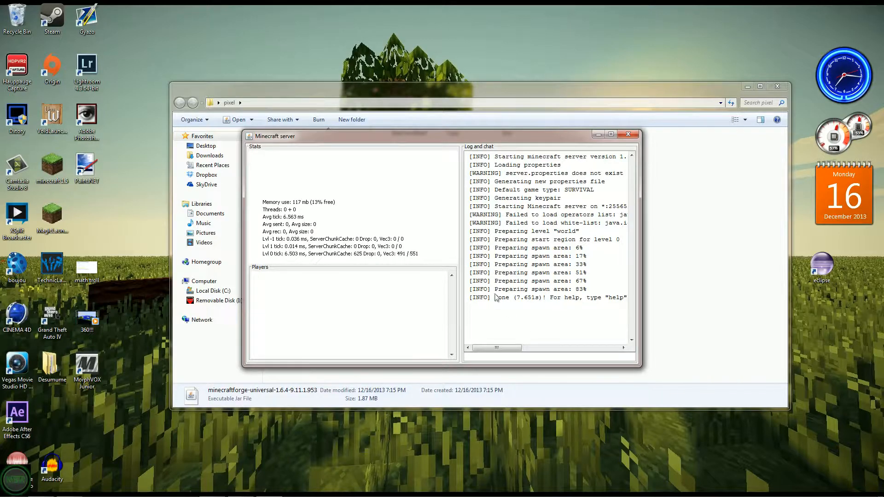
text(stop)
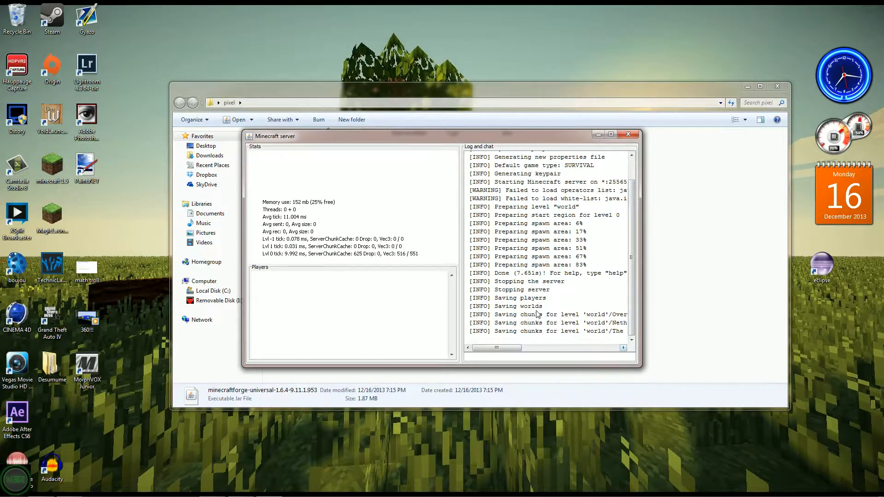
click(628, 134)
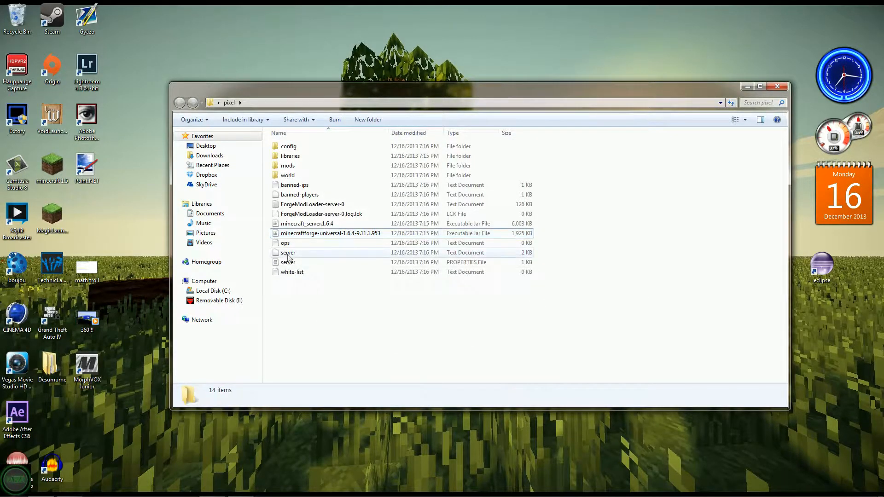
- Open the generated server properties file, then return to the browser
double_click(287, 262)
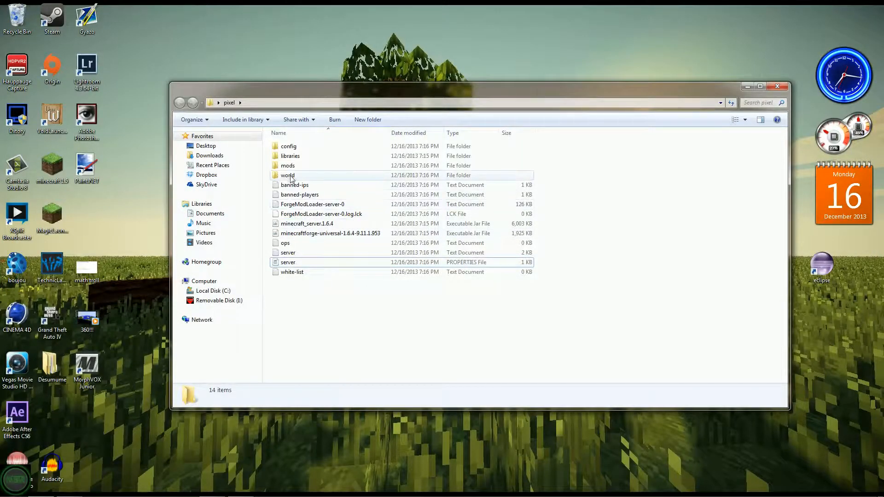
click(287, 165)
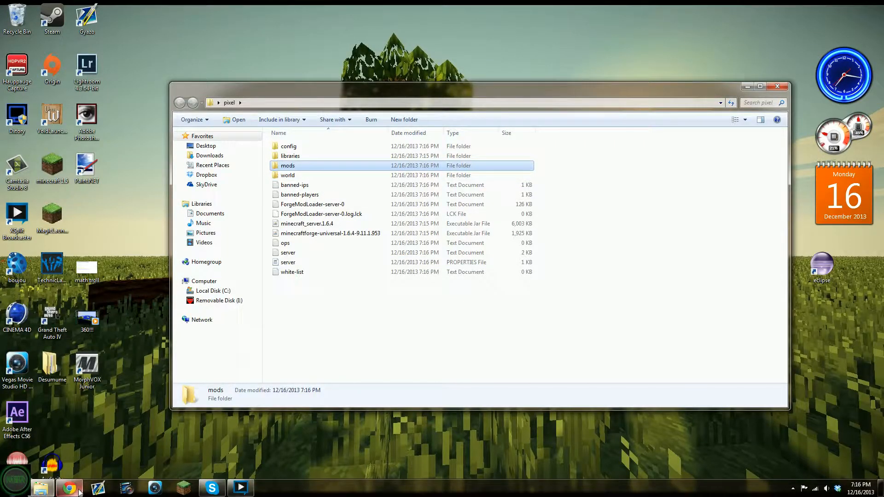
click(69, 487)
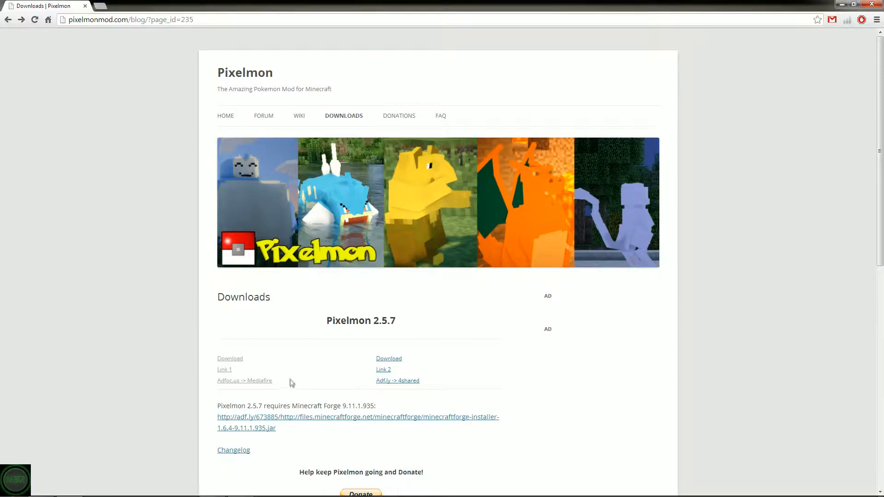
mouse_move(377, 316)
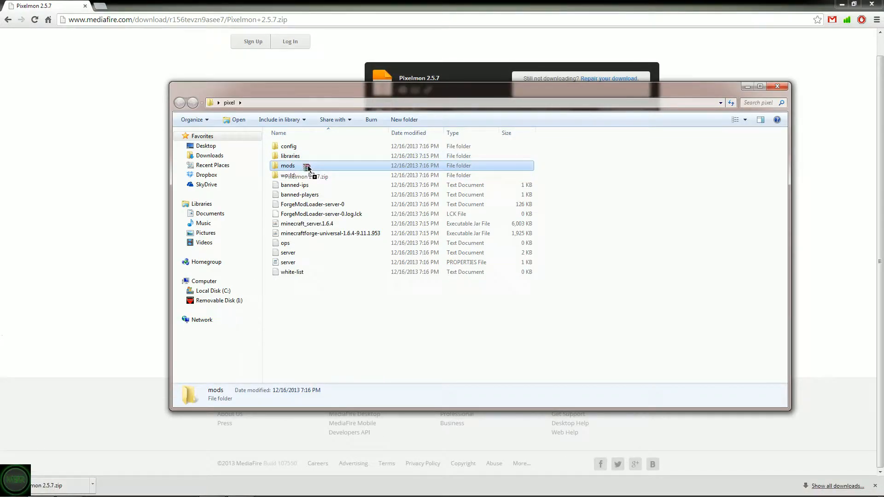
- Add the Pixelmon zip to mods, start the Forge server, and play the Forge profile
double_click(287, 165)
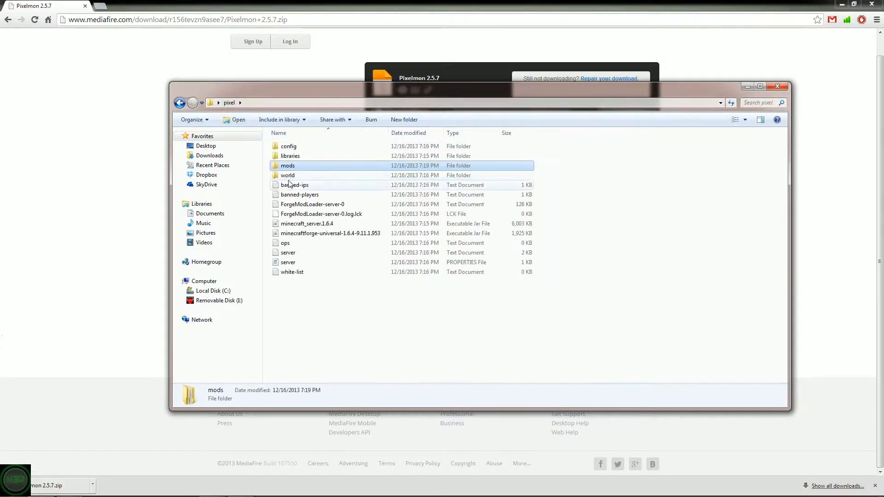
click(330, 233)
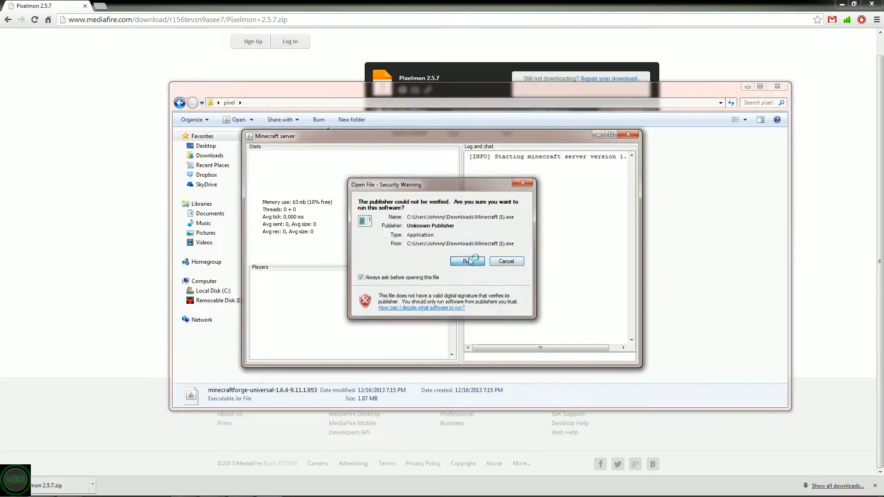
click(467, 261)
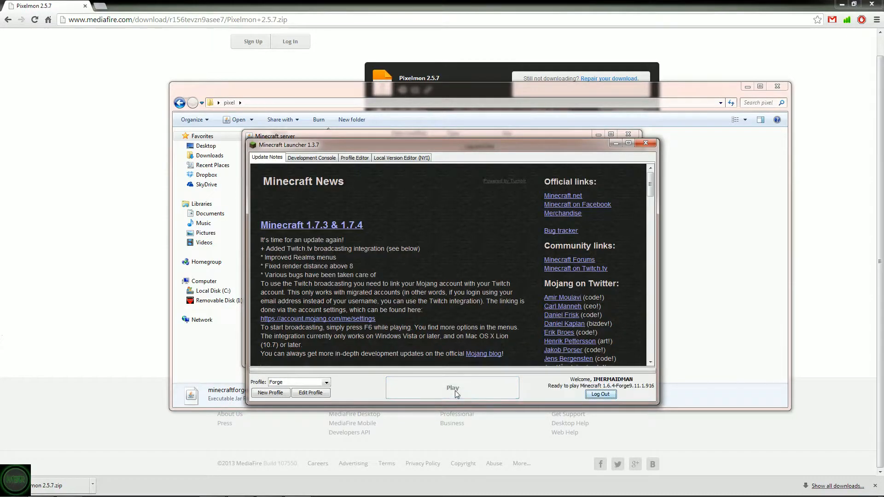
click(453, 388)
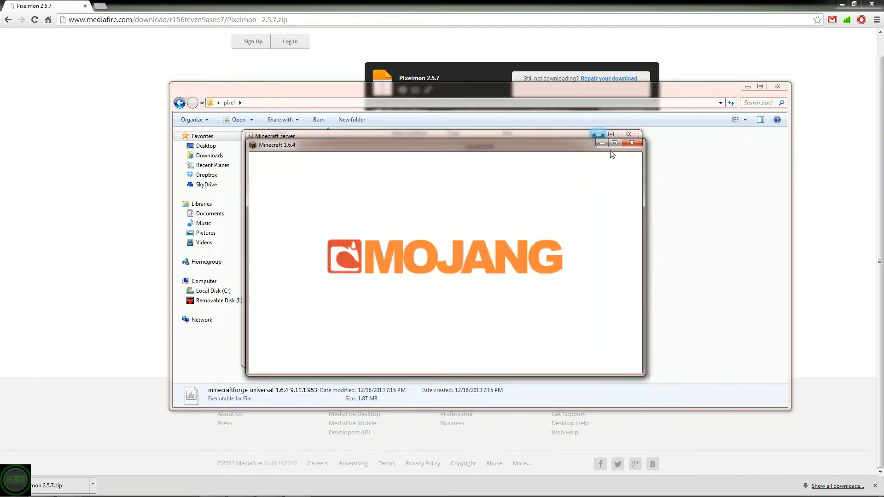
mouse_move(618, 149)
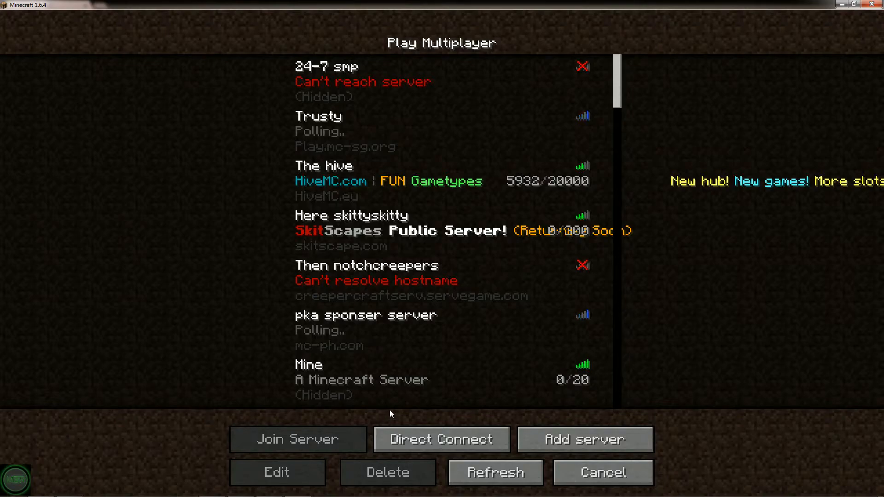
- Direct-connect to localhost and pick a Pixelmon starter Pokémon
click(442, 439)
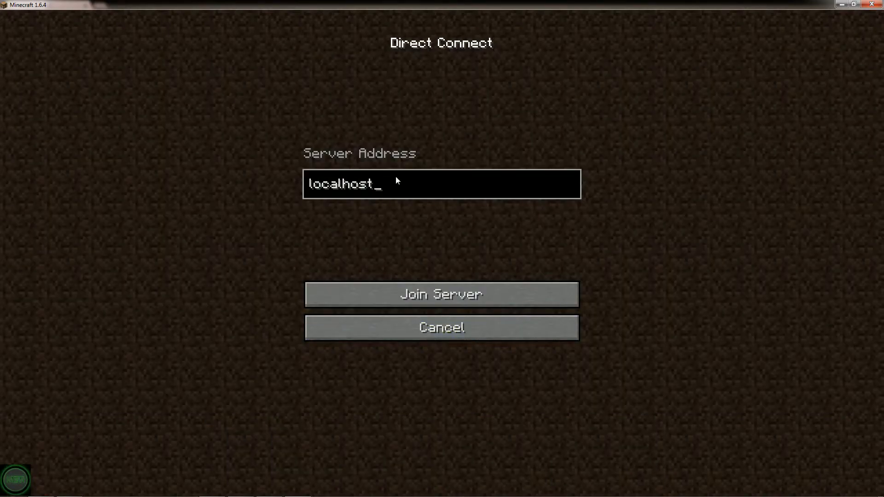
click(442, 294)
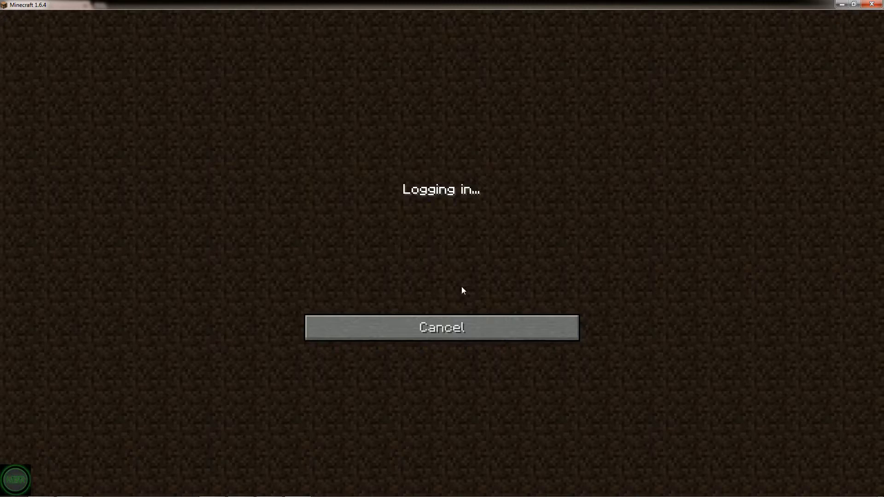
mouse_move(445, 251)
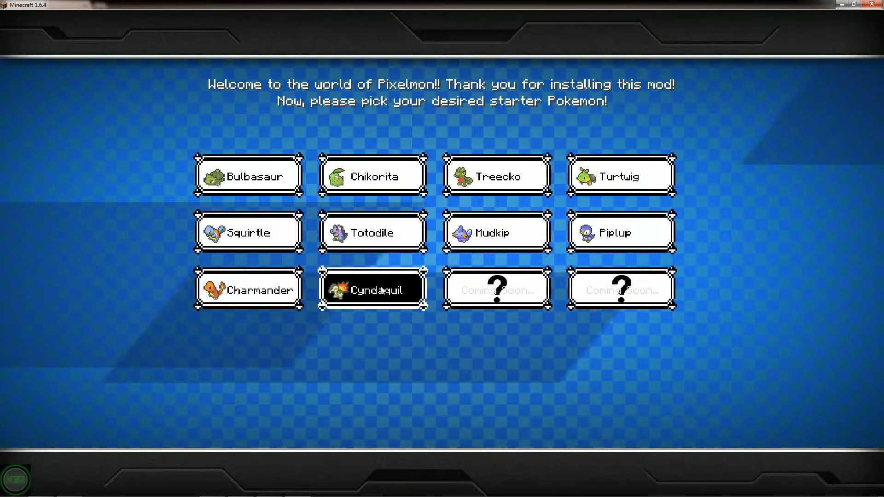
click(373, 289)
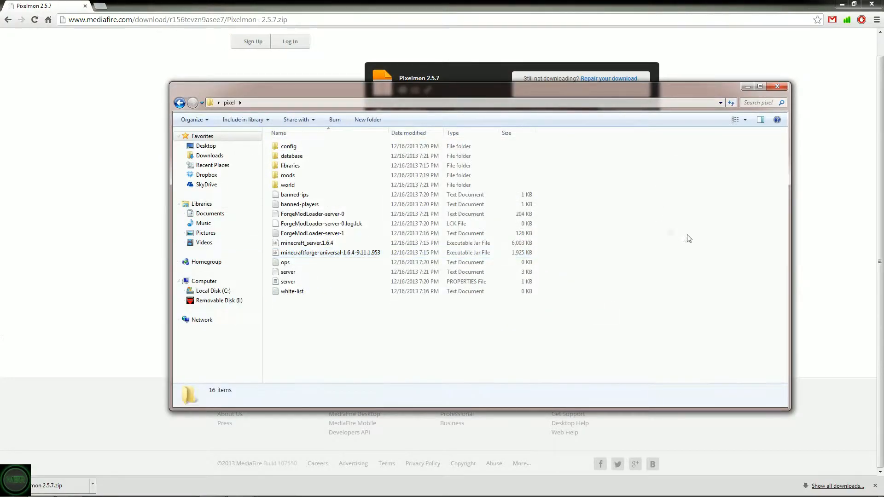
- Open a Command Prompt window from the Start menu
click(13, 479)
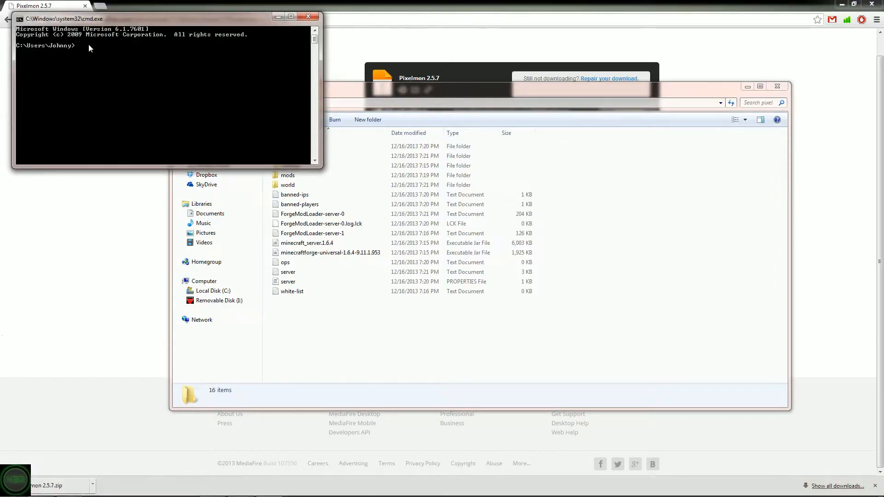
- Run ipconfig to read IPv4 192.168.1.4 and default gateway 192.168.1.1
text(ipco)
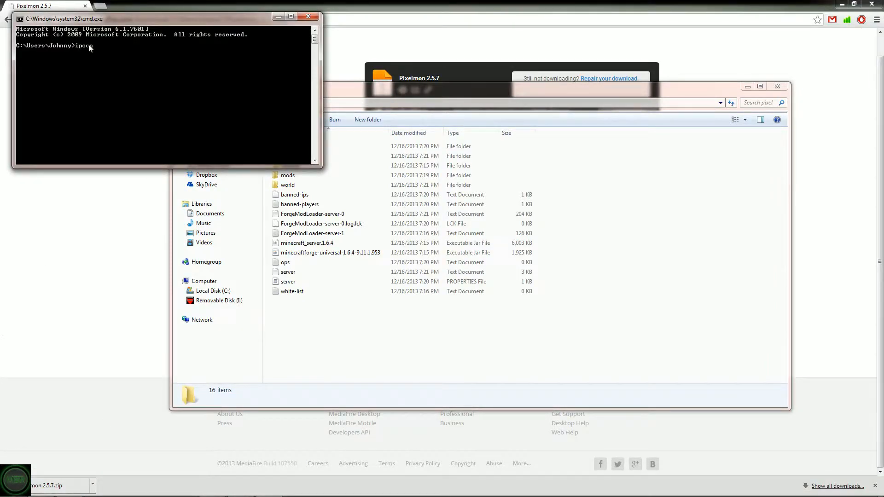
key(enter)
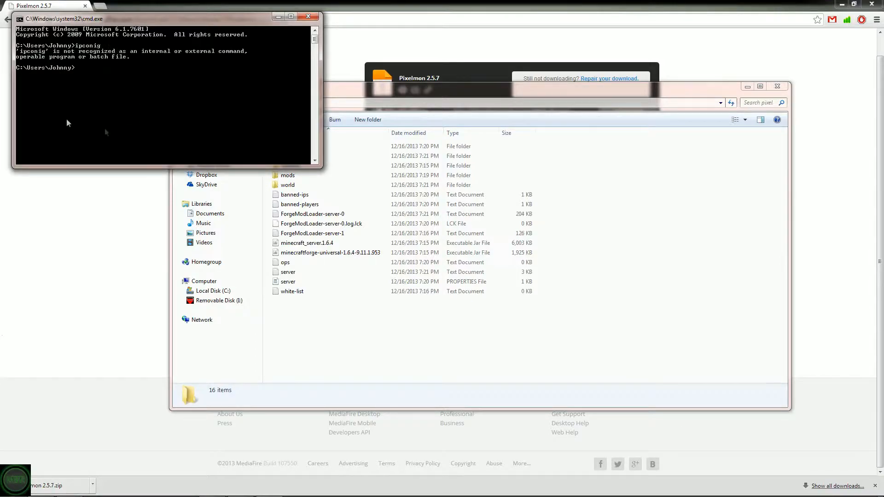
text(ipco)
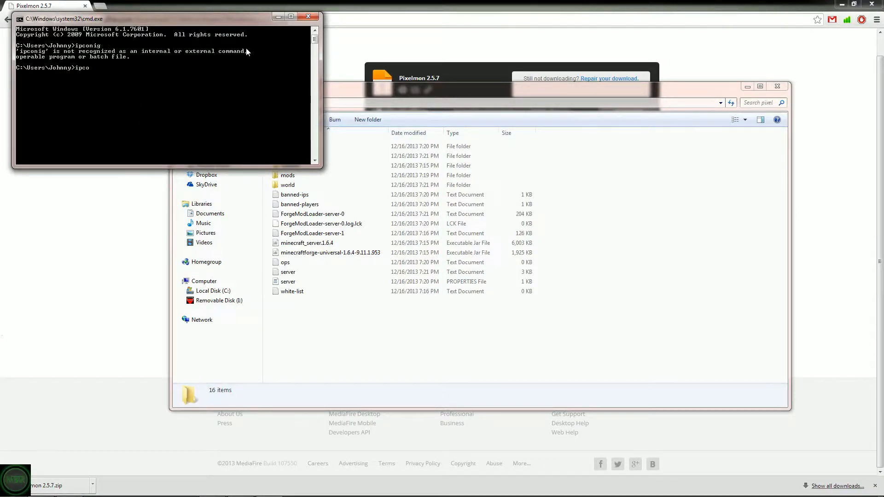
text(nfi)
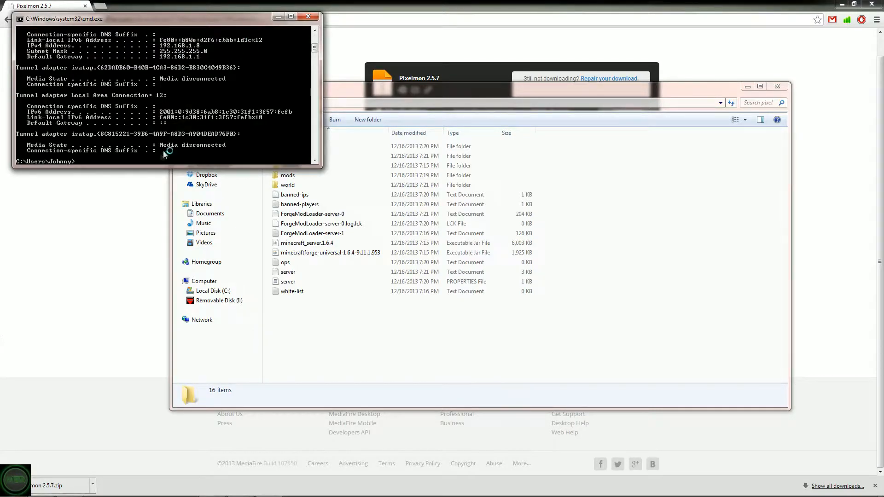
text(ipconfig)
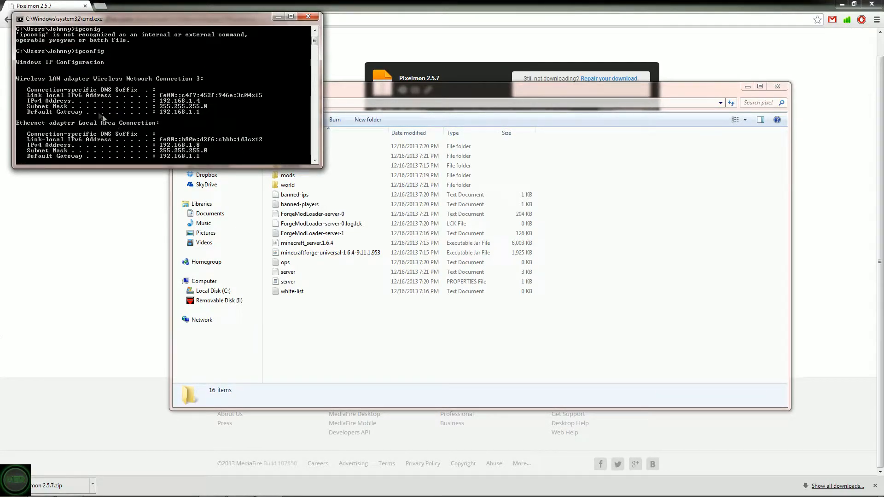
mouse_move(174, 118)
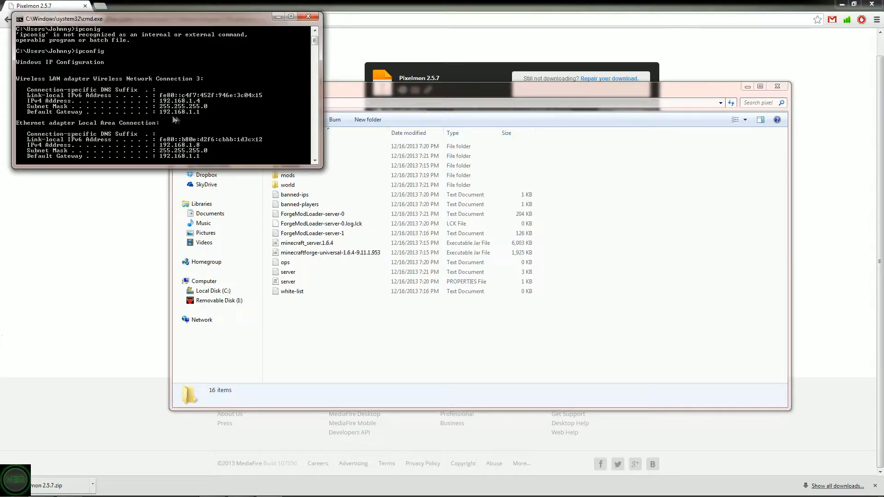
mouse_move(183, 115)
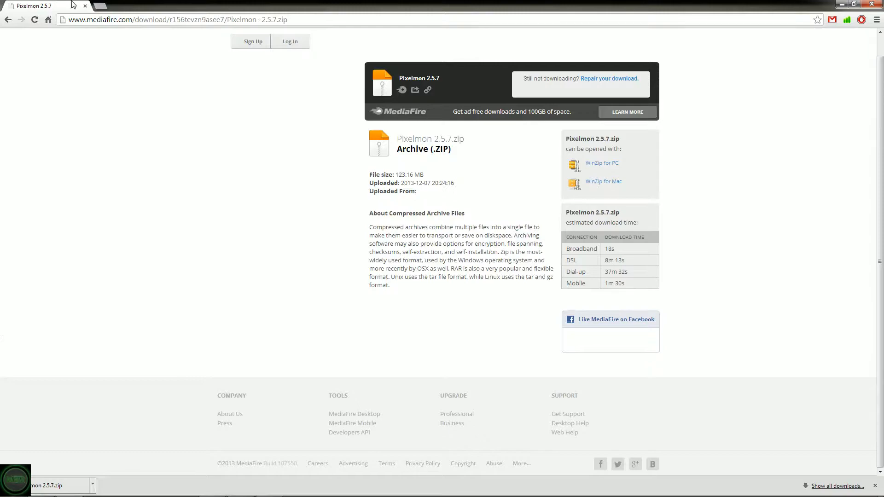
- Go to 192.168.1.1 and log in with the router admin credentials
text(192.168.1)
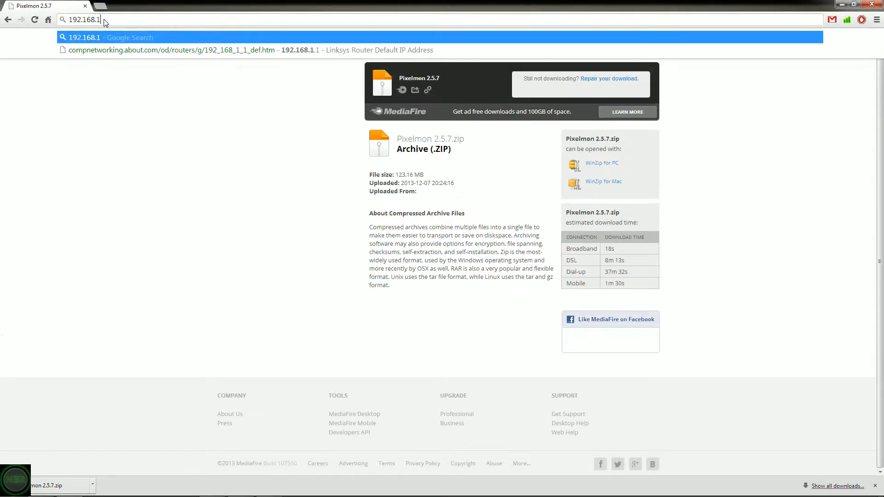
key(Enter)
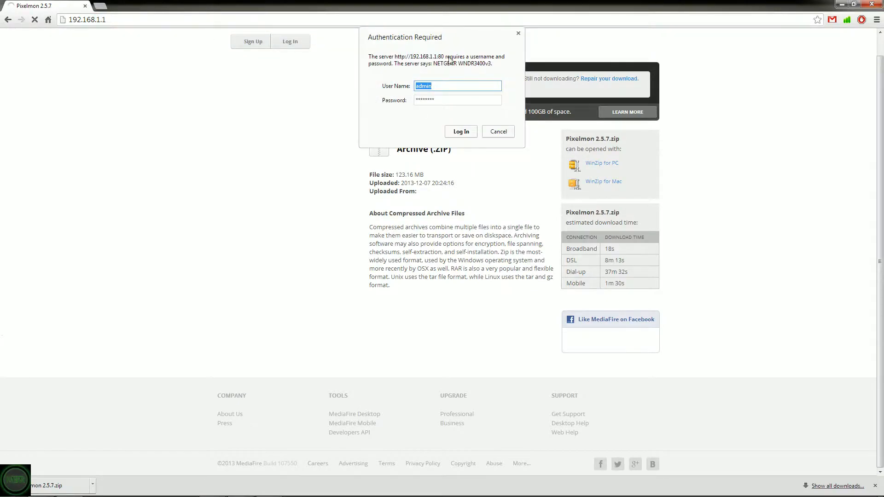
mouse_move(456, 73)
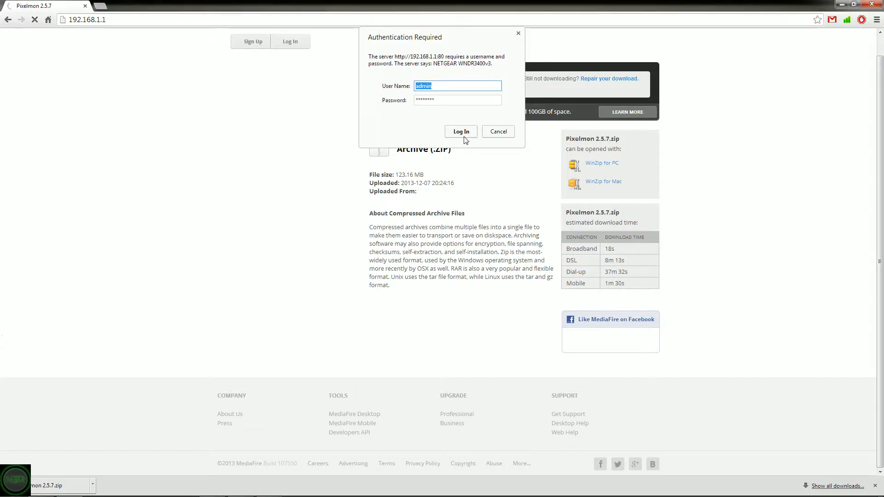
click(461, 132)
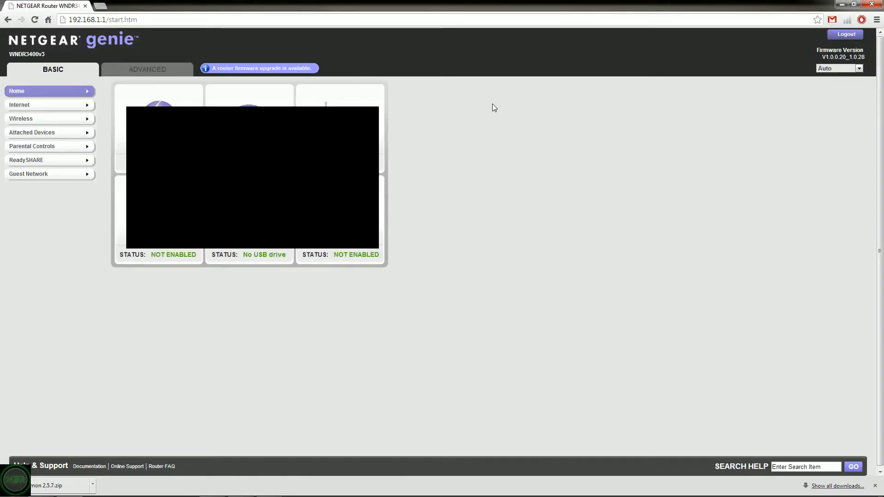
mouse_move(449, 141)
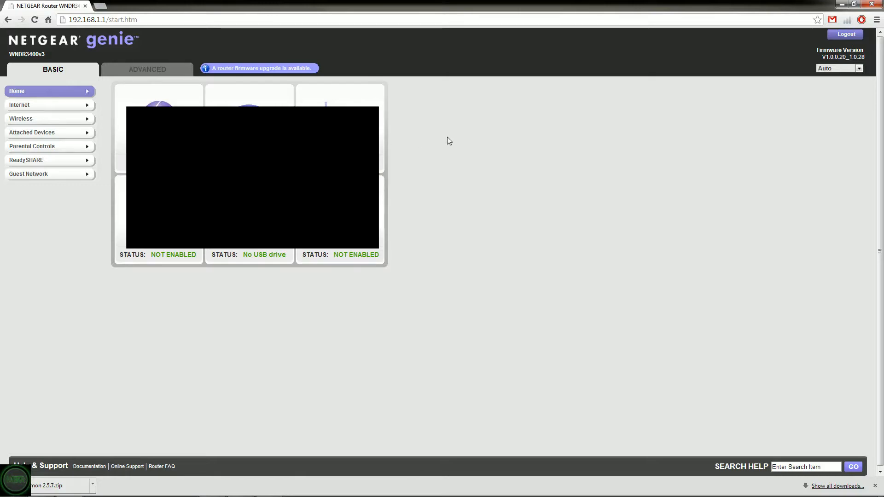
mouse_move(95, 129)
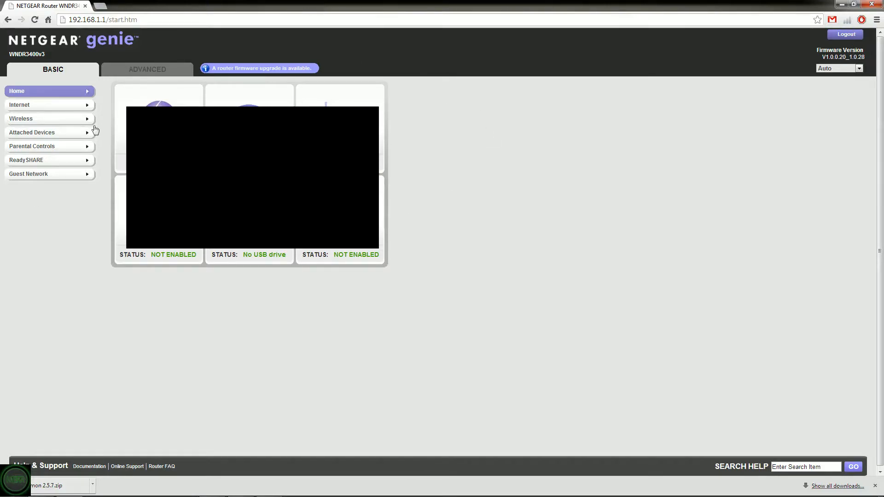
mouse_move(336, 275)
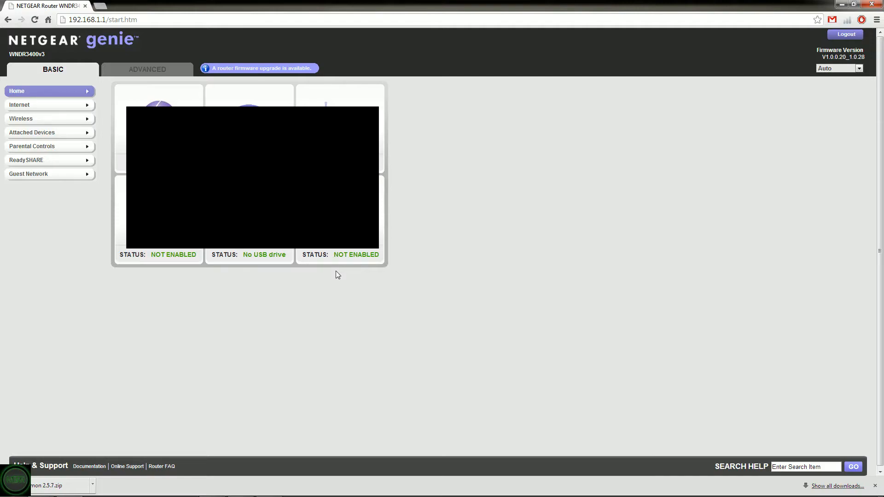
mouse_move(118, 84)
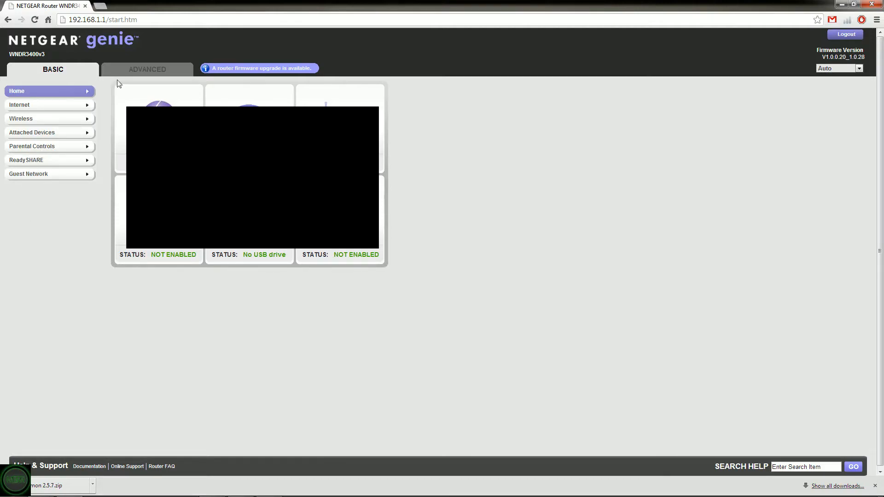
- Open Port Forwarding / Port Triggering under ADVANCED > Advanced Setup
click(147, 69)
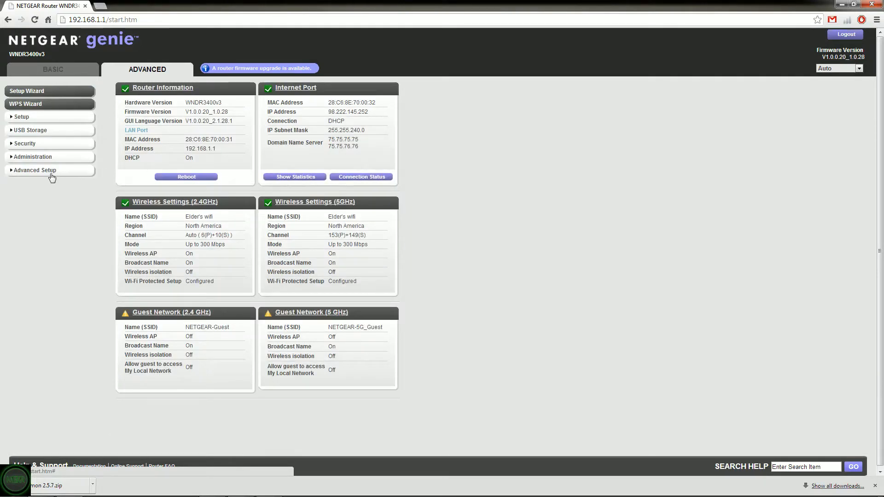
click(35, 170)
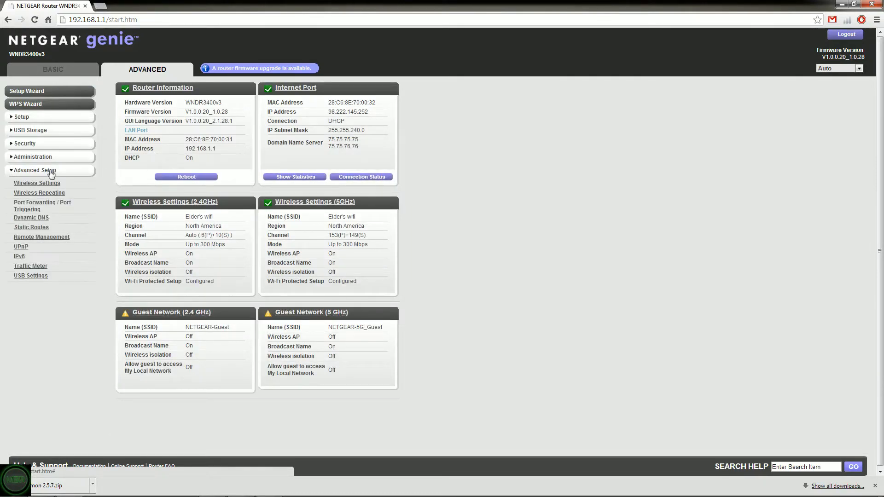
click(43, 205)
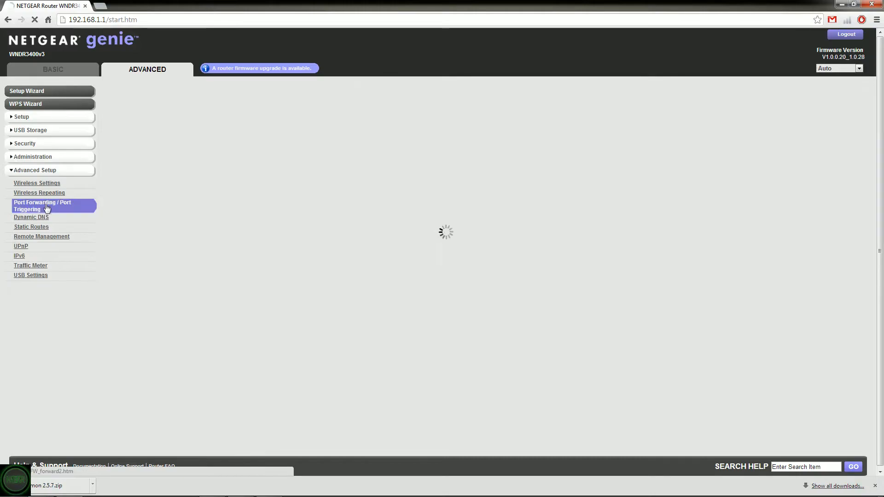
- Compare the ipconfig IPv4 address with the Voids Wrath rule's internal IP 192.168.1.4
click(42, 205)
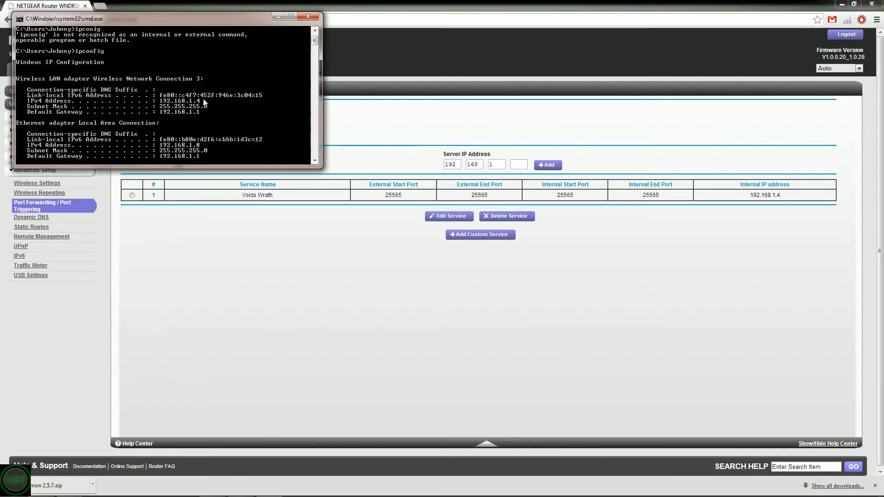
click(309, 15)
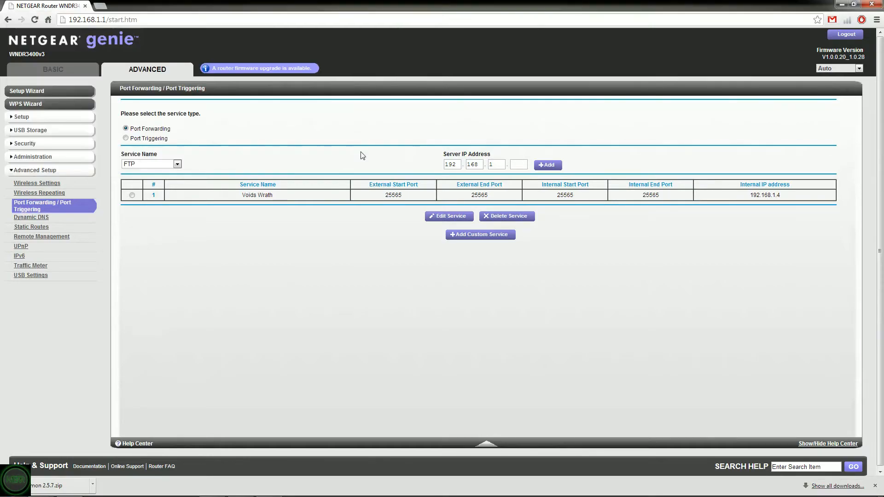
mouse_move(633, 207)
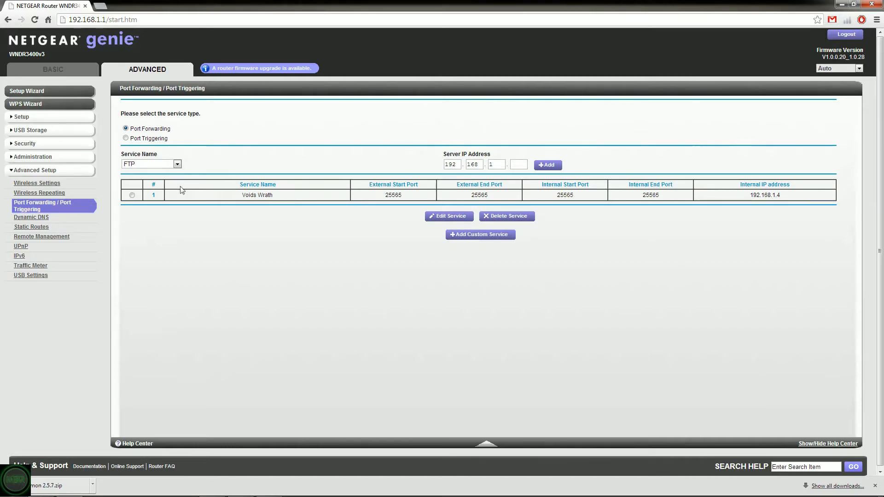
mouse_move(440, 161)
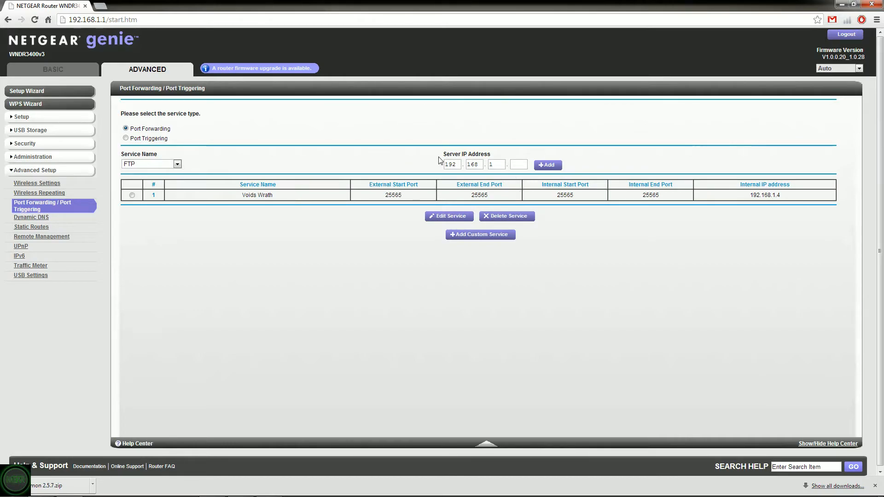
click(519, 165)
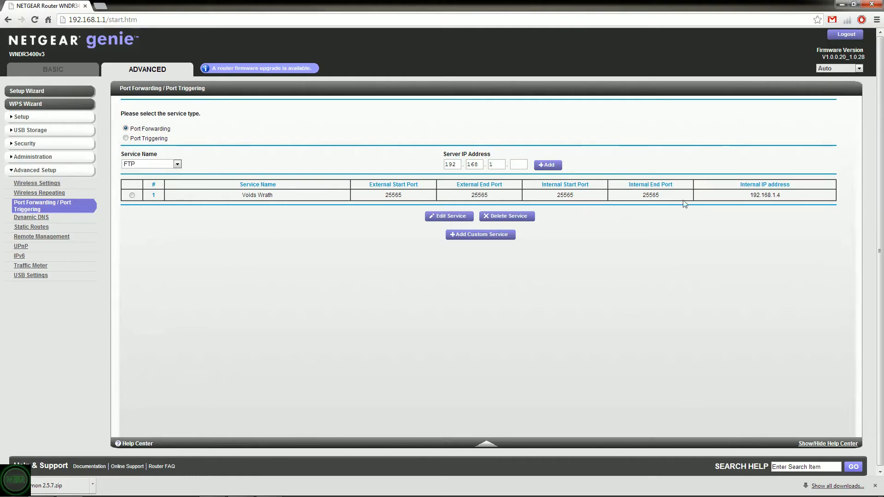
mouse_move(429, 202)
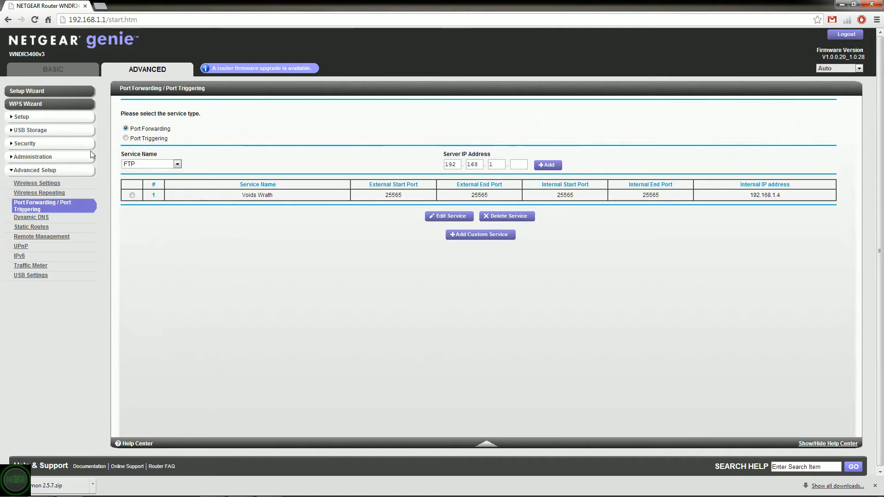
mouse_move(609, 220)
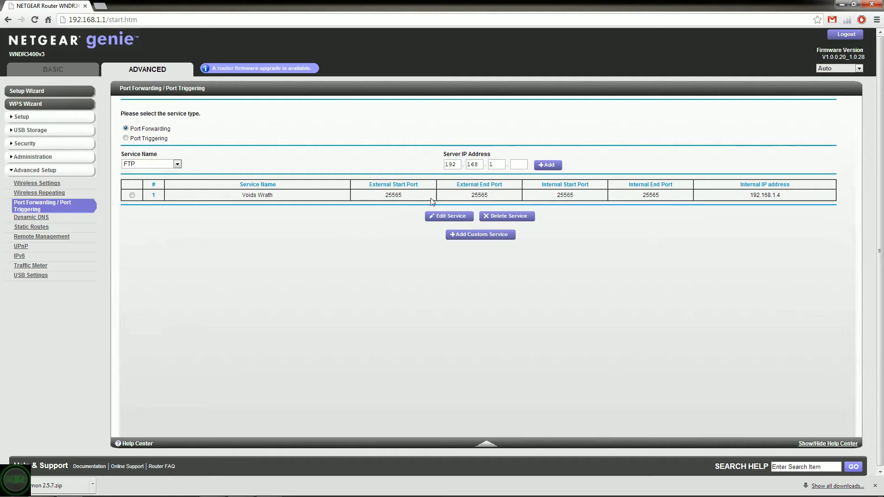
mouse_move(163, 37)
text(ipchicken.com)
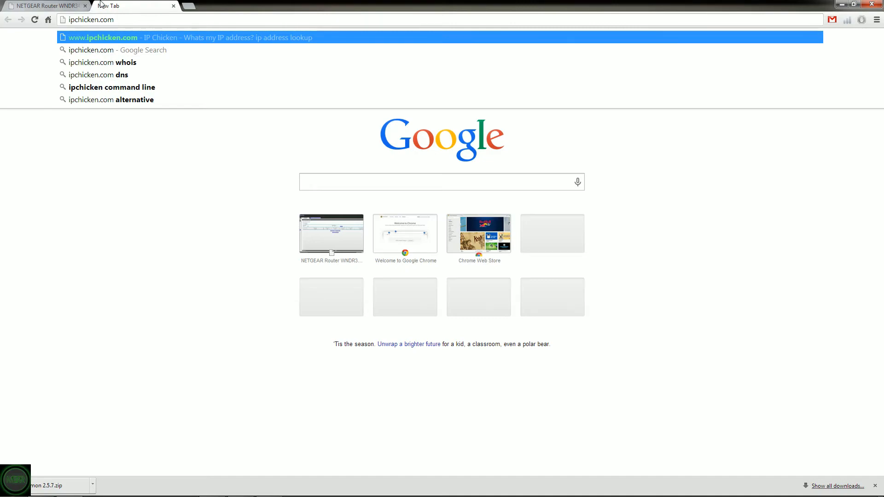
mouse_move(145, 4)
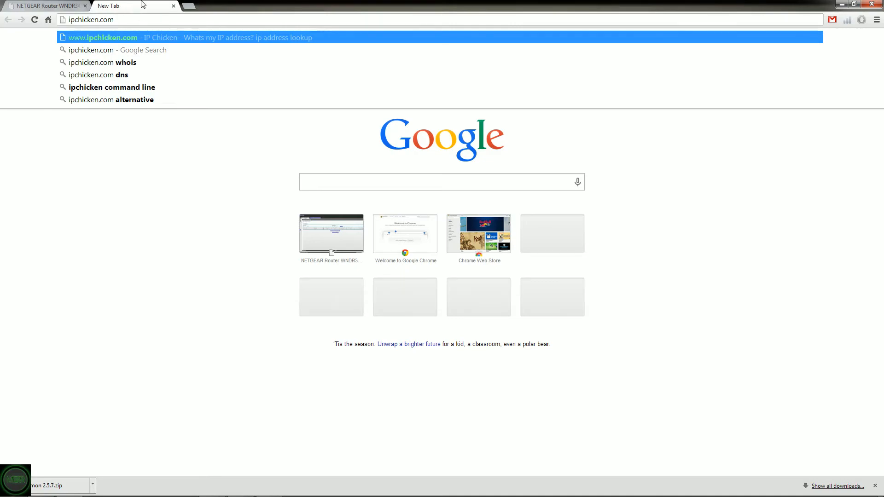
click(46, 7)
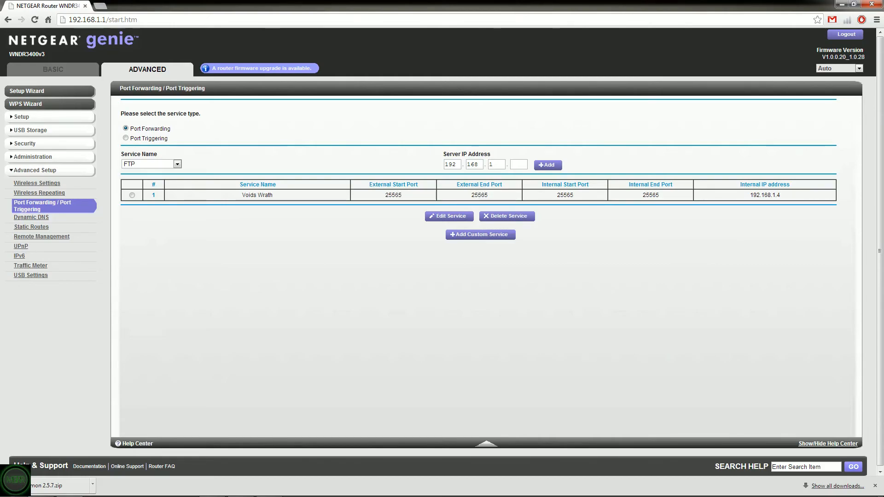
mouse_move(82, 119)
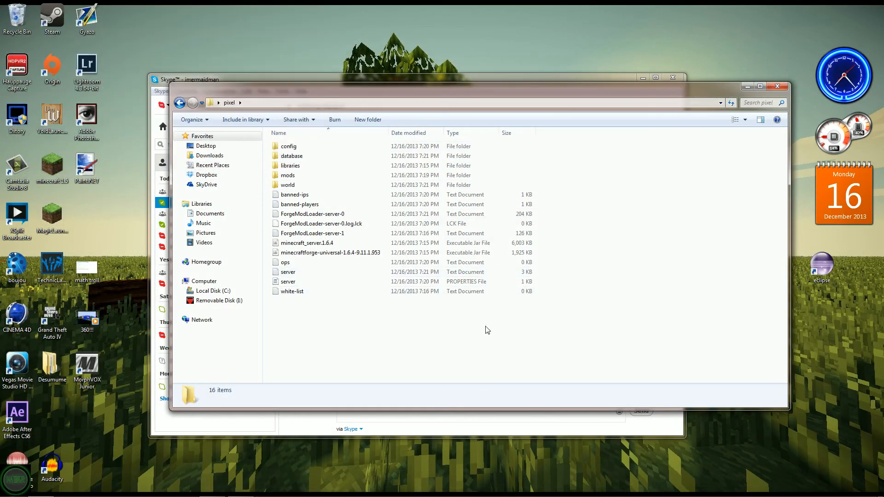
mouse_move(621, 272)
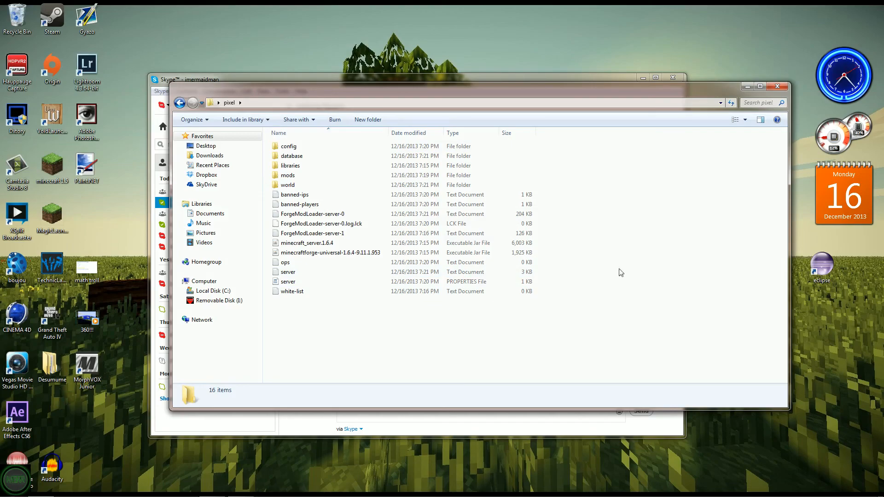